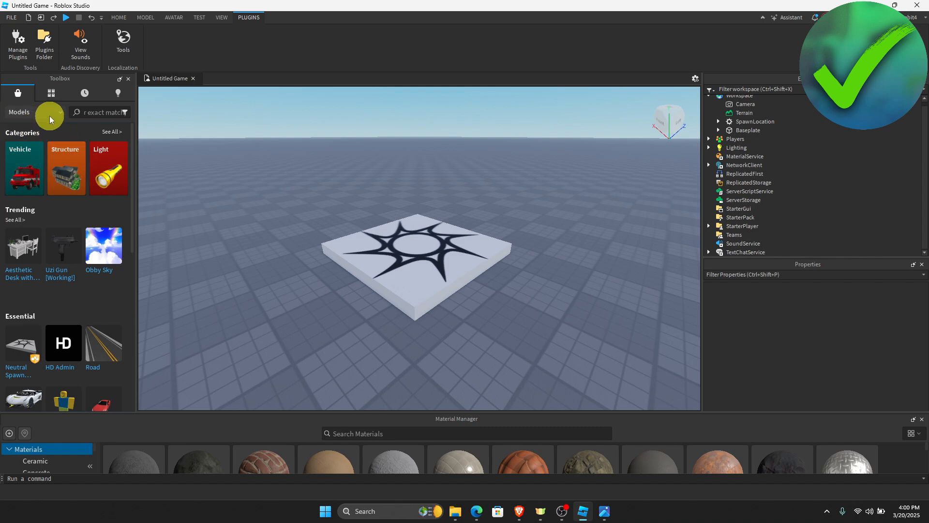
Switch the Toolbox category from Models to Plugins so Light Editor appears under Lighting/Weather
left_click(50, 113)
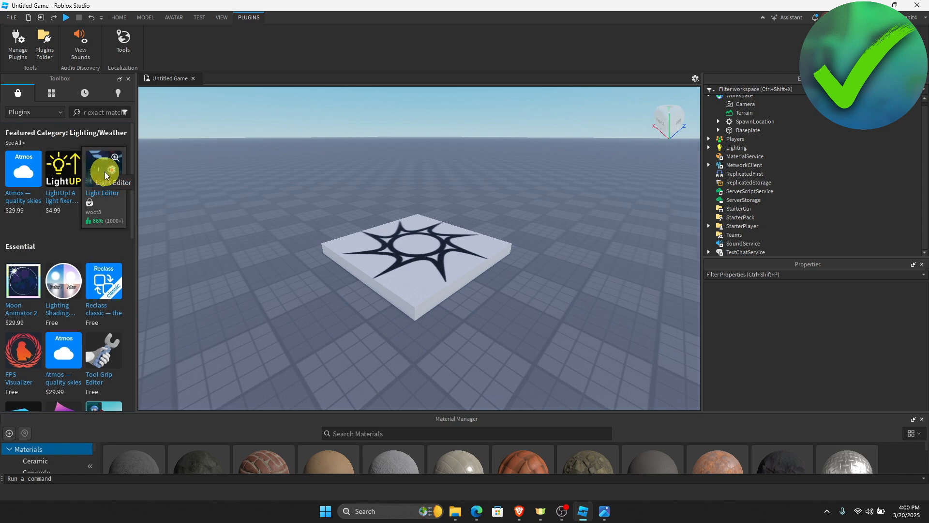
Install the Light Editor plugin from its details page until it shows Installed
left_click(104, 168)
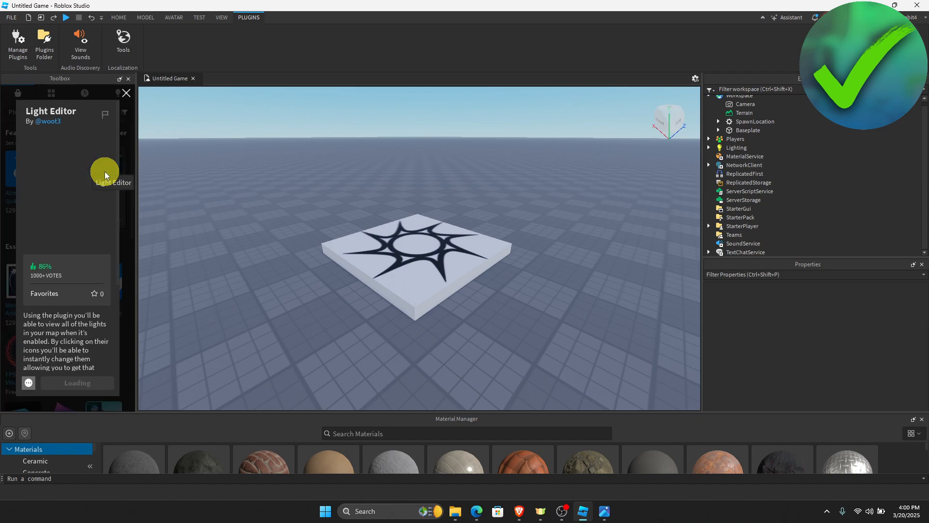
left_click(76, 383)
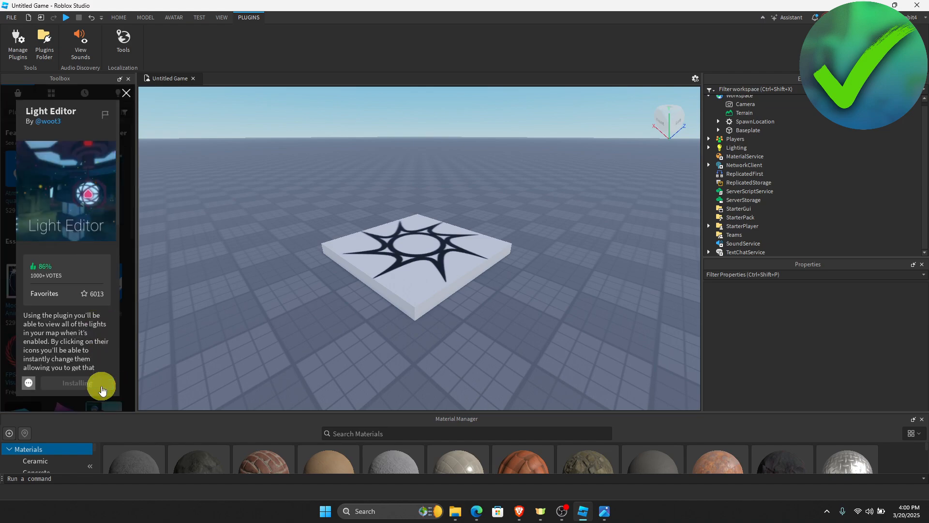
left_click(76, 382)
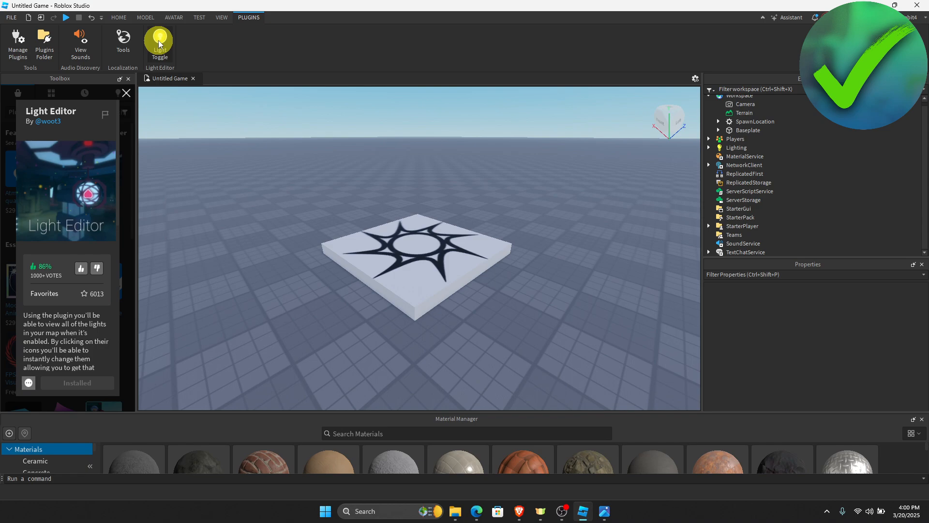
mouse_move(158, 42)
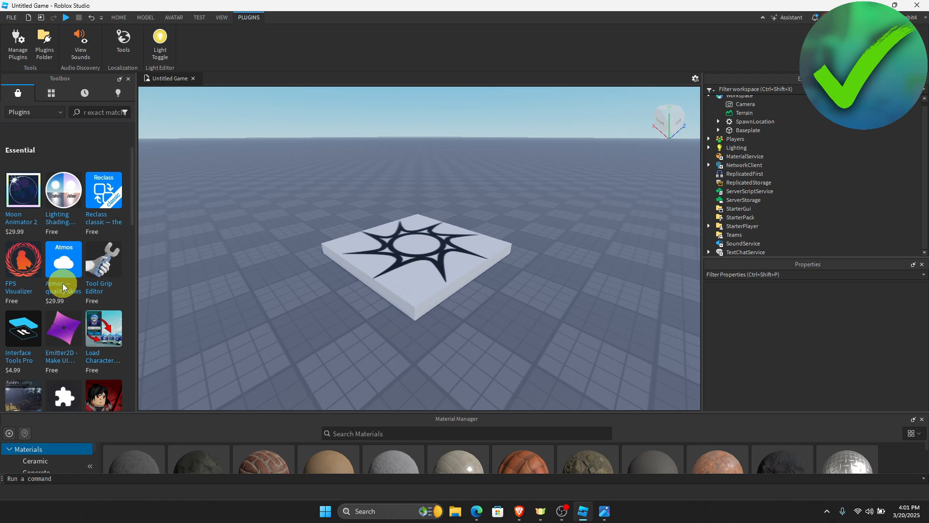
Scroll down the Toolbox plugin catalogue past the featured listings
scroll("down", 3)
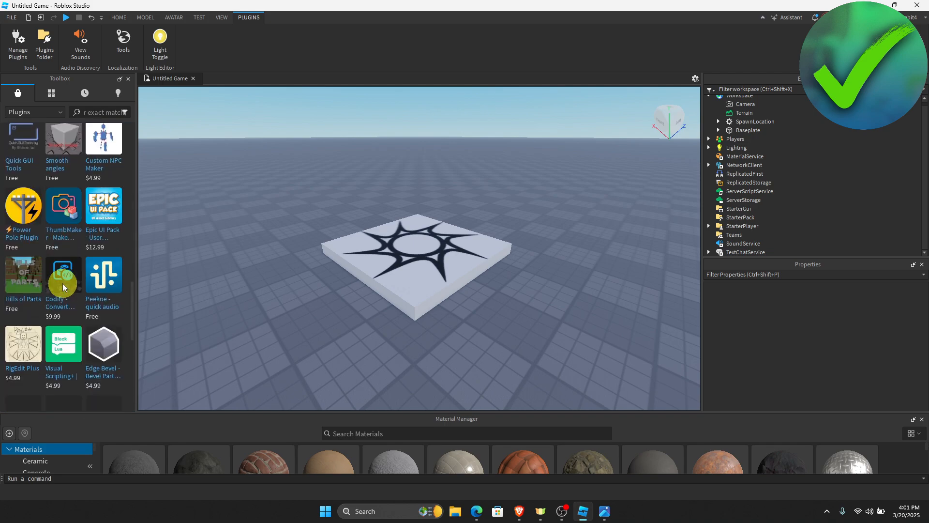
scroll("down", 3)
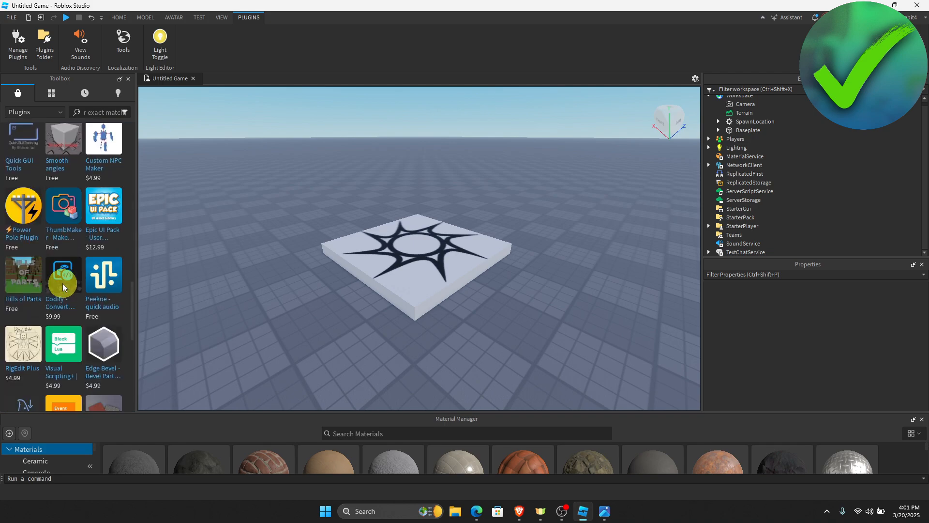